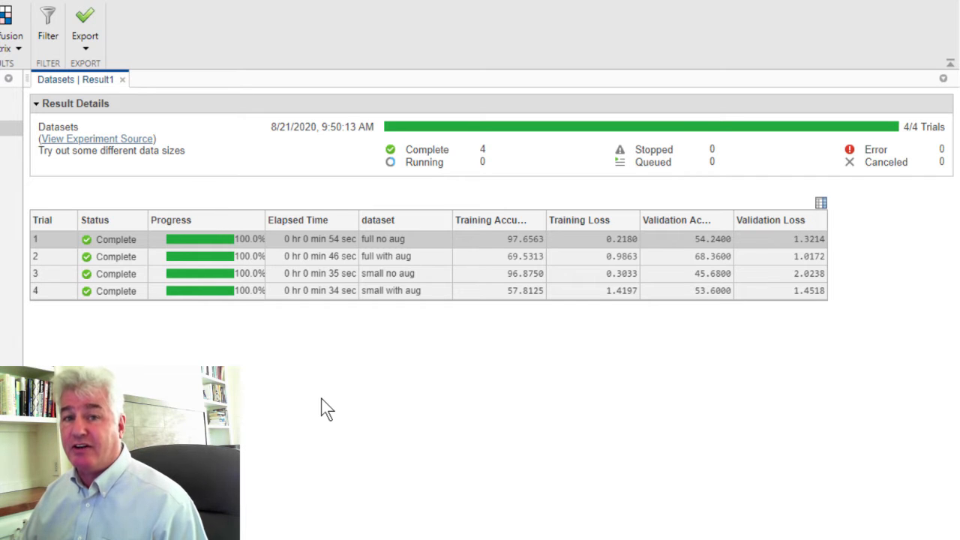
{"action": "mouse_move", "coordinate": [359, 314]}
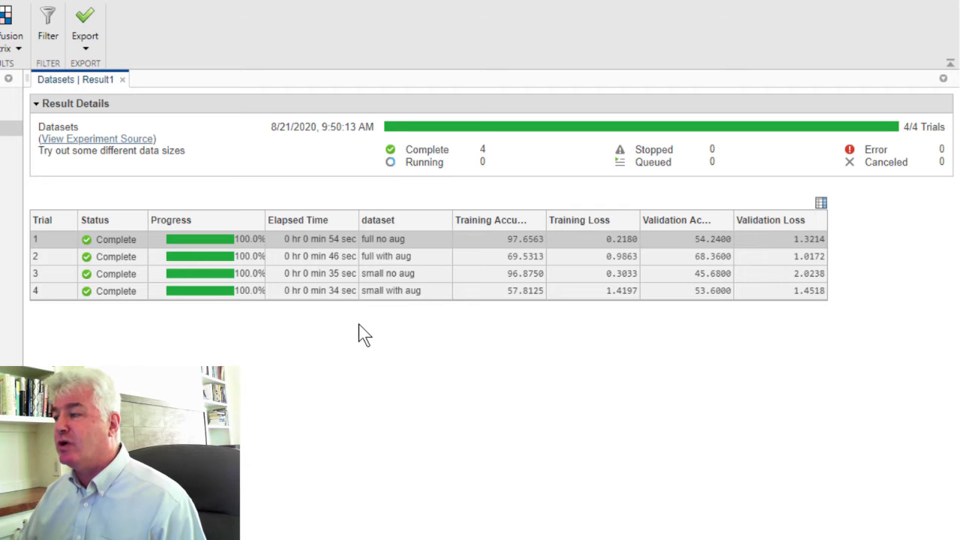
{"action": "mouse_move", "coordinate": [429, 307]}
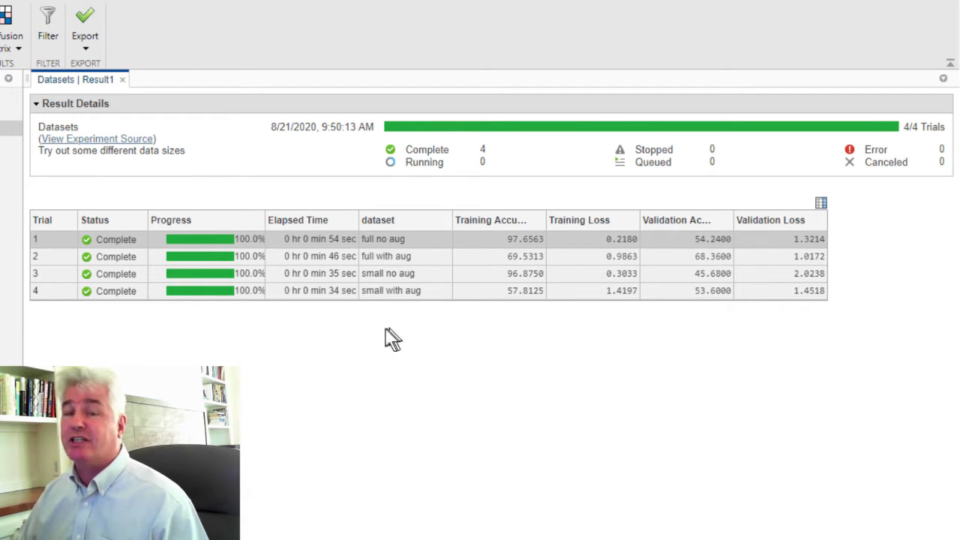
{"action": "mouse_move", "coordinate": [394, 322]}
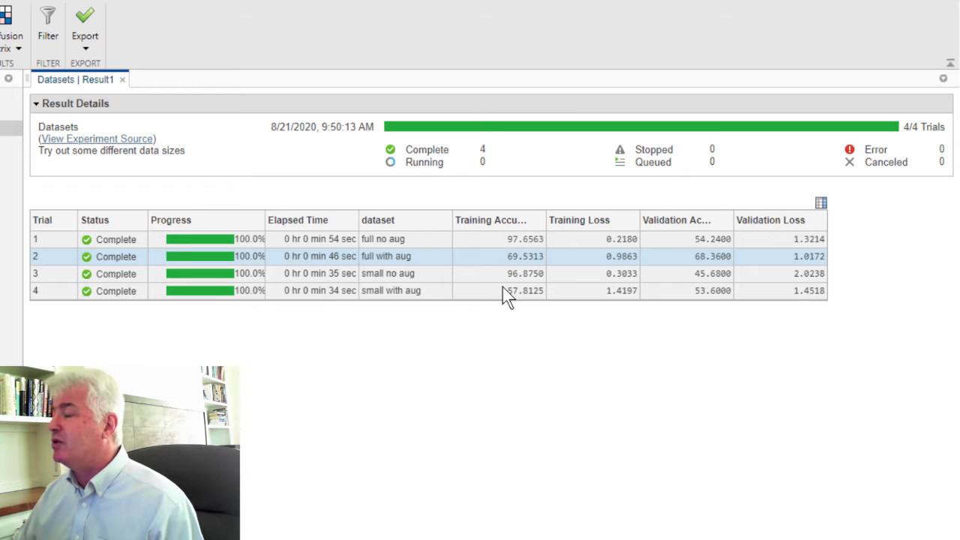
{"action": "mouse_move", "coordinate": [701, 296]}
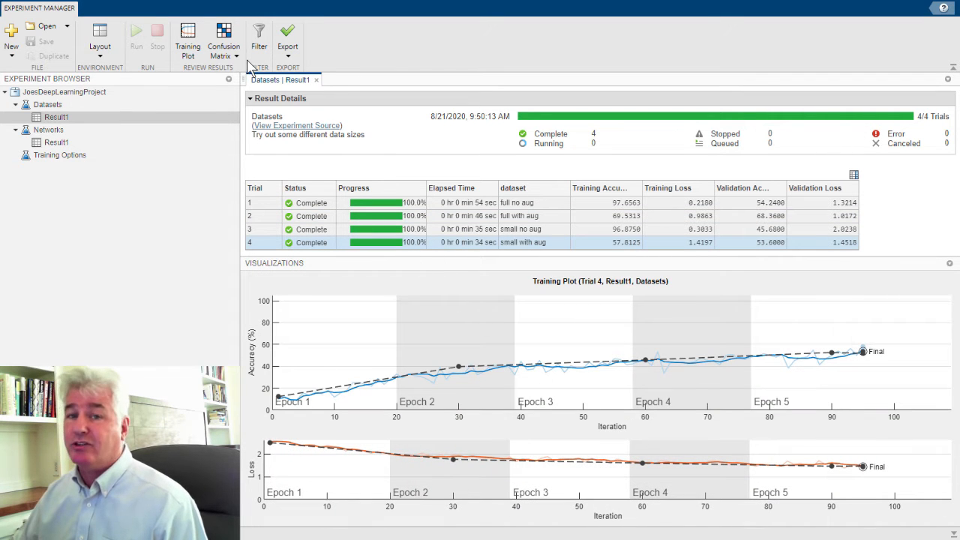
- Display trial 4's validation confusion matrix, then select the Networks experiment's results
{"action": "left_click", "coordinate": [222, 38]}
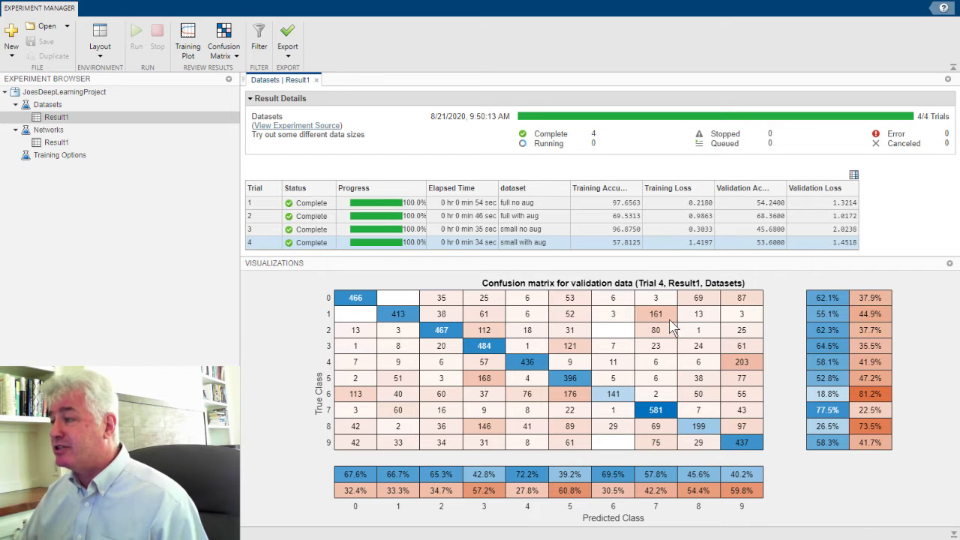
{"action": "mouse_move", "coordinate": [644, 320]}
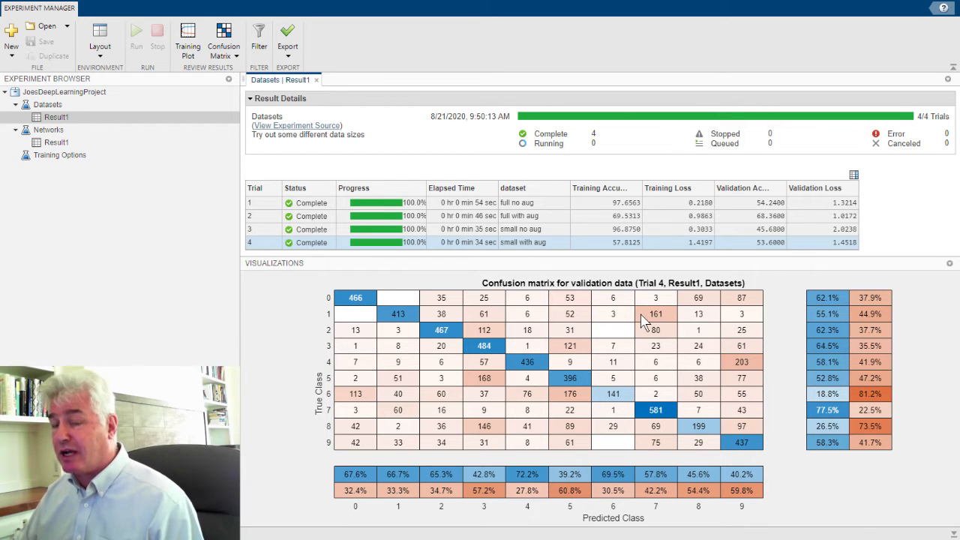
{"action": "mouse_move", "coordinate": [637, 317]}
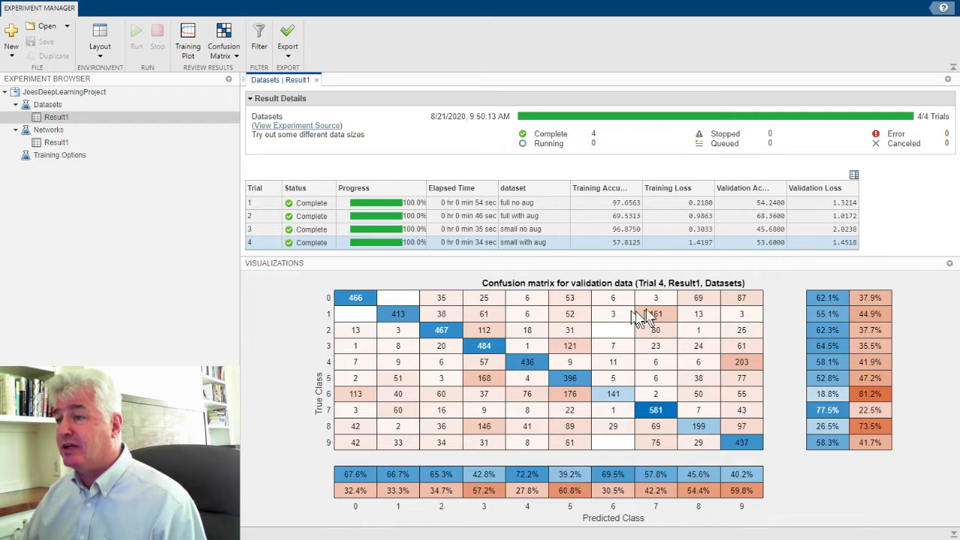
{"action": "left_click", "coordinate": [56, 141]}
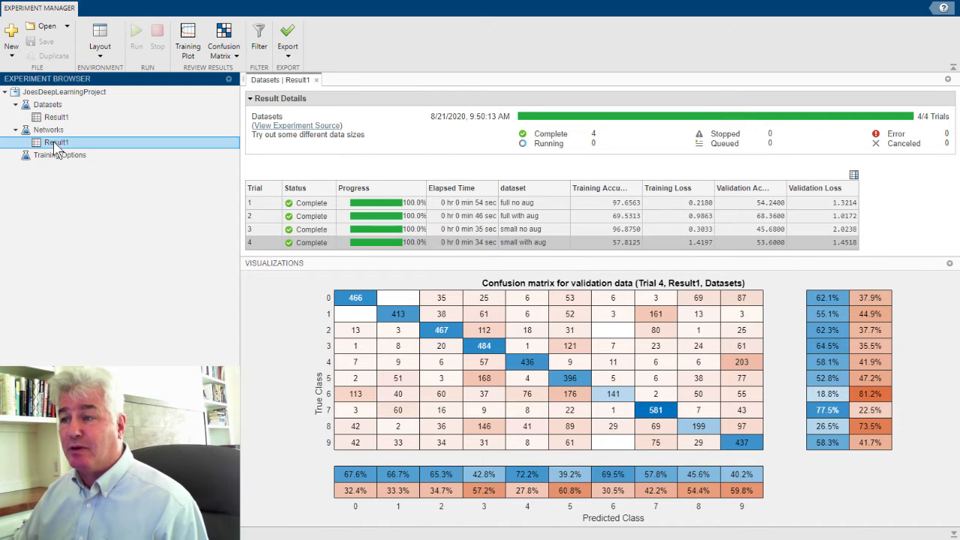
- Open Networks Result1, where mobilenet trial 2 errored, and view trial 1's training plot
{"action": "left_click", "coordinate": [56, 142]}
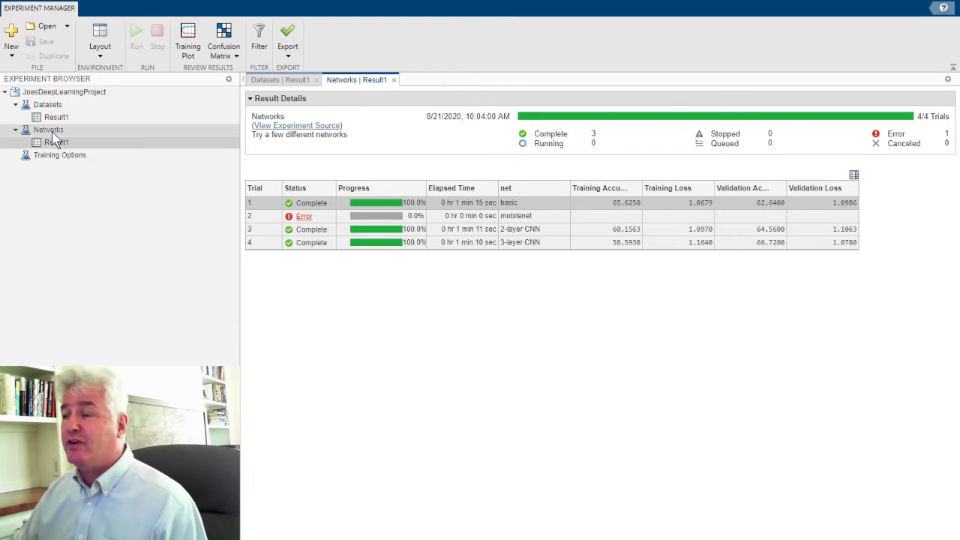
{"action": "mouse_move", "coordinate": [539, 206]}
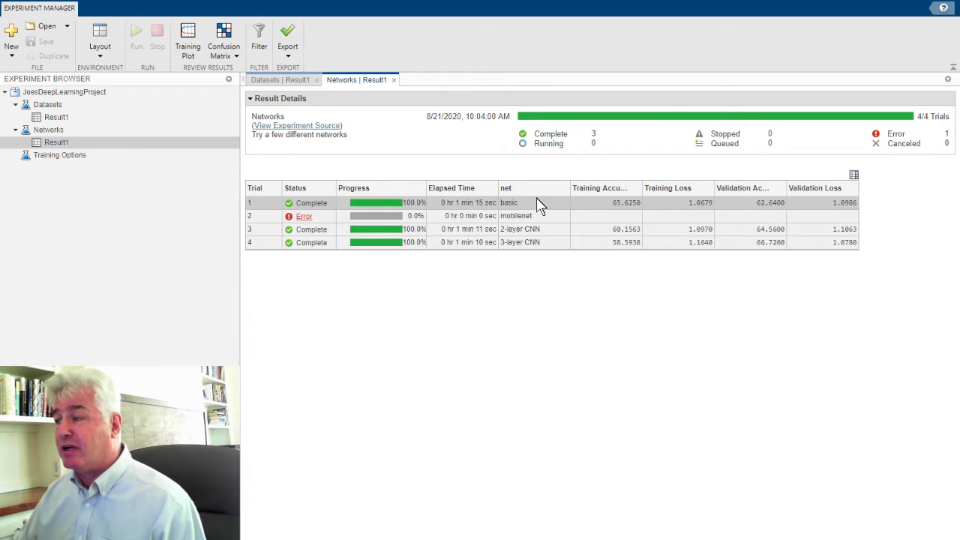
{"action": "mouse_move", "coordinate": [546, 234]}
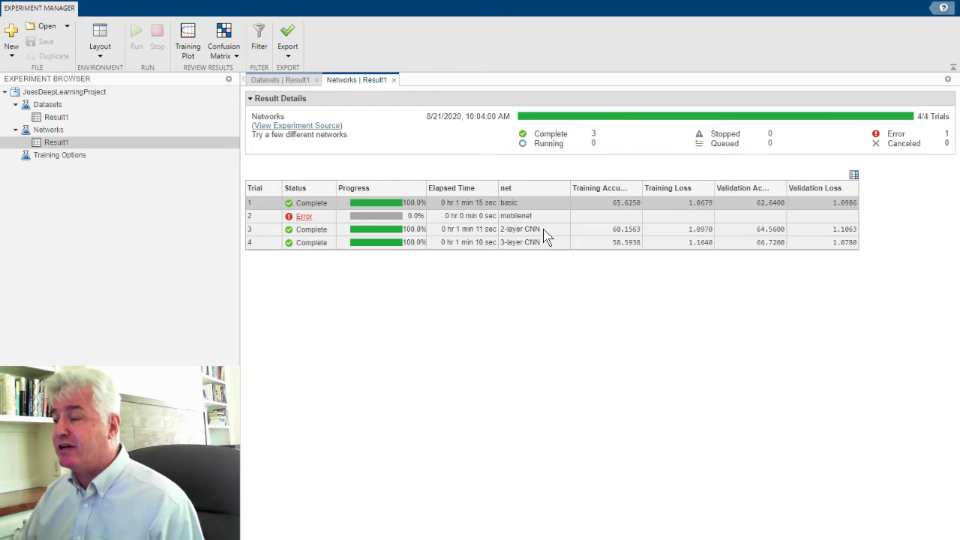
{"action": "mouse_move", "coordinate": [476, 255]}
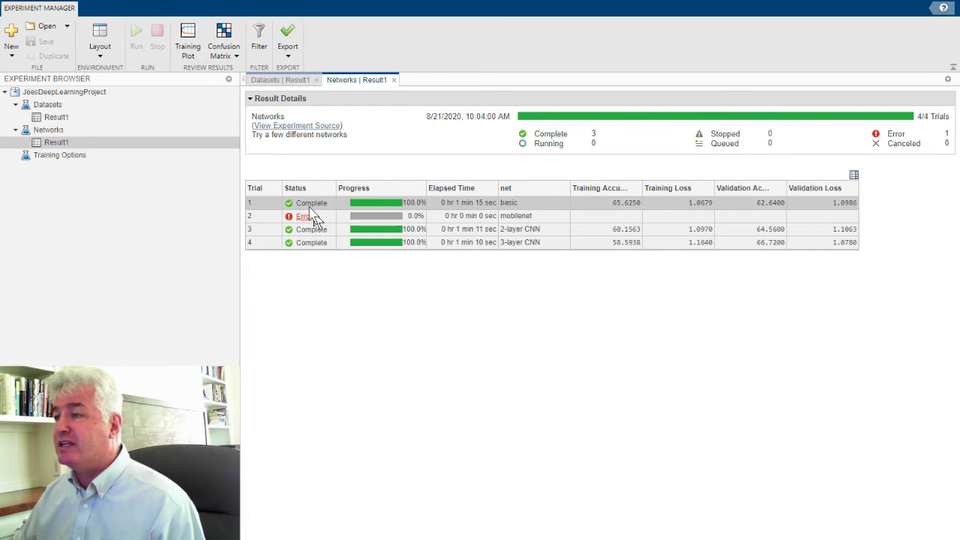
{"action": "left_click", "coordinate": [187, 37]}
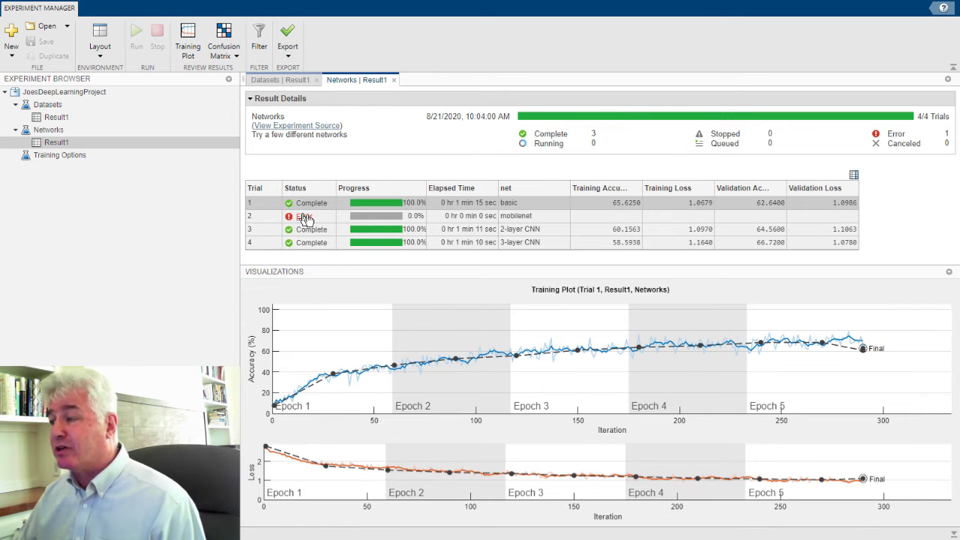
{"action": "mouse_move", "coordinate": [552, 225]}
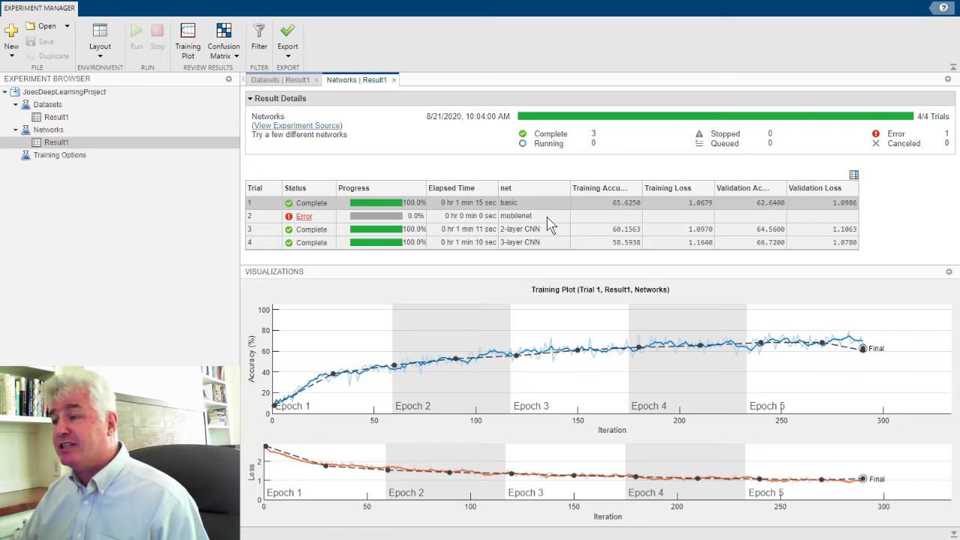
{"action": "mouse_move", "coordinate": [501, 224]}
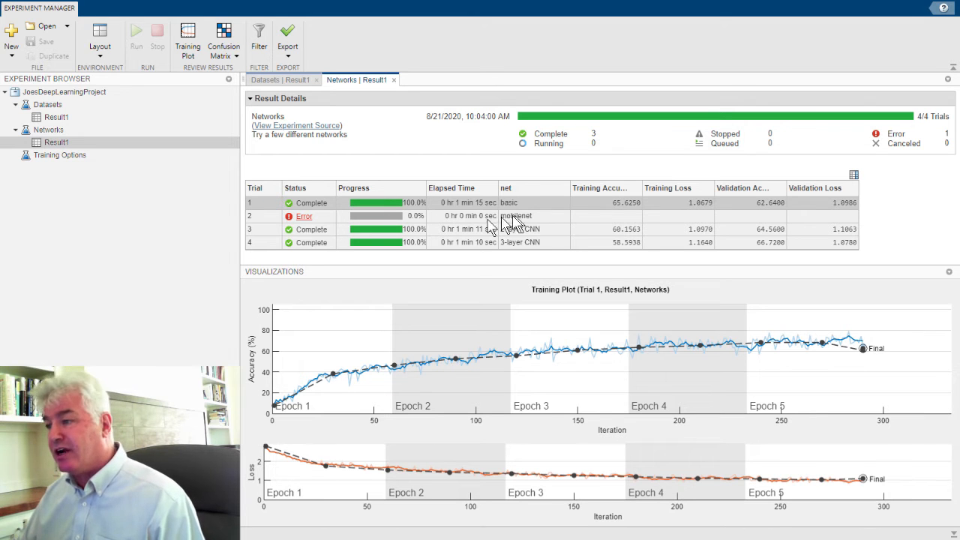
{"action": "mouse_move", "coordinate": [451, 311]}
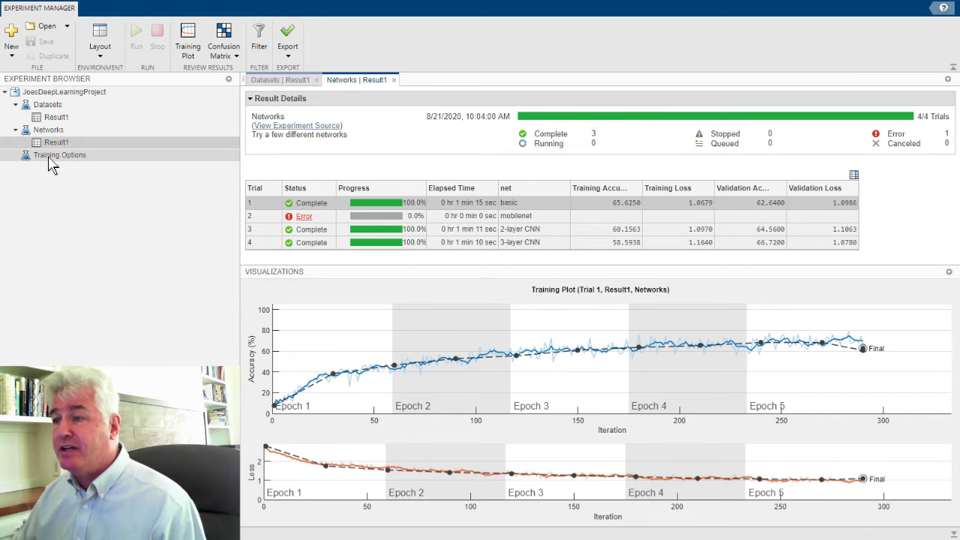
- Open the Training Options experiment defining the solver, epochs, learnRate and miniBatchSize sweep
{"action": "left_click", "coordinate": [59, 154]}
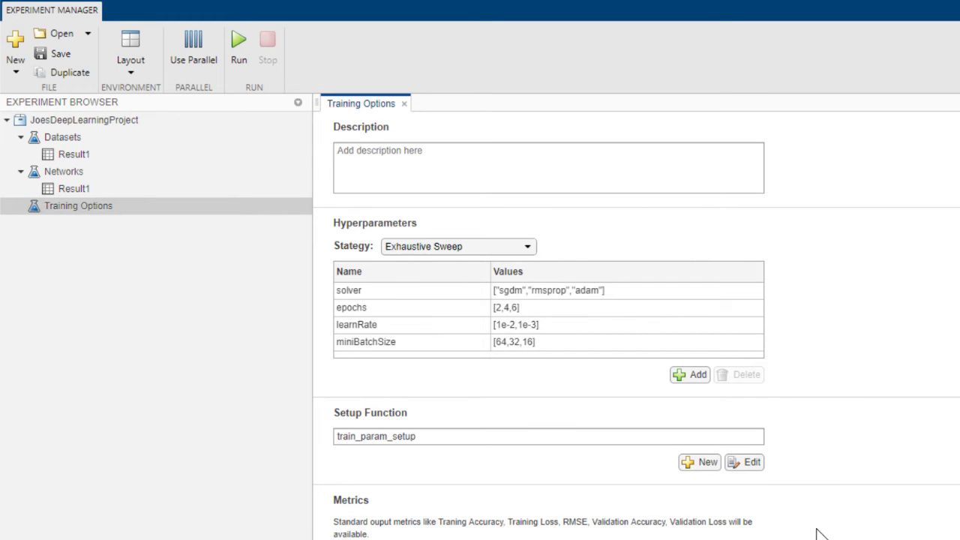
{"action": "mouse_move", "coordinate": [589, 287]}
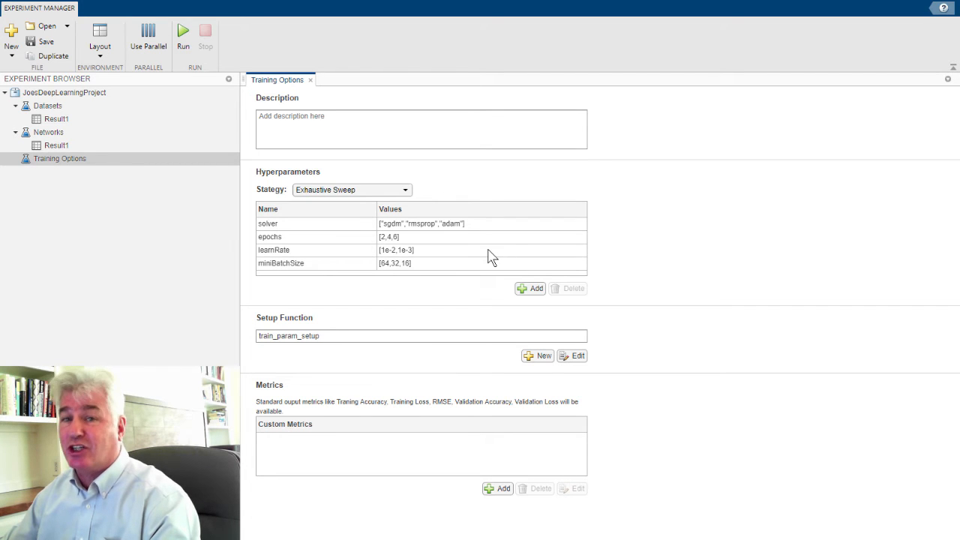
{"action": "mouse_move", "coordinate": [148, 38]}
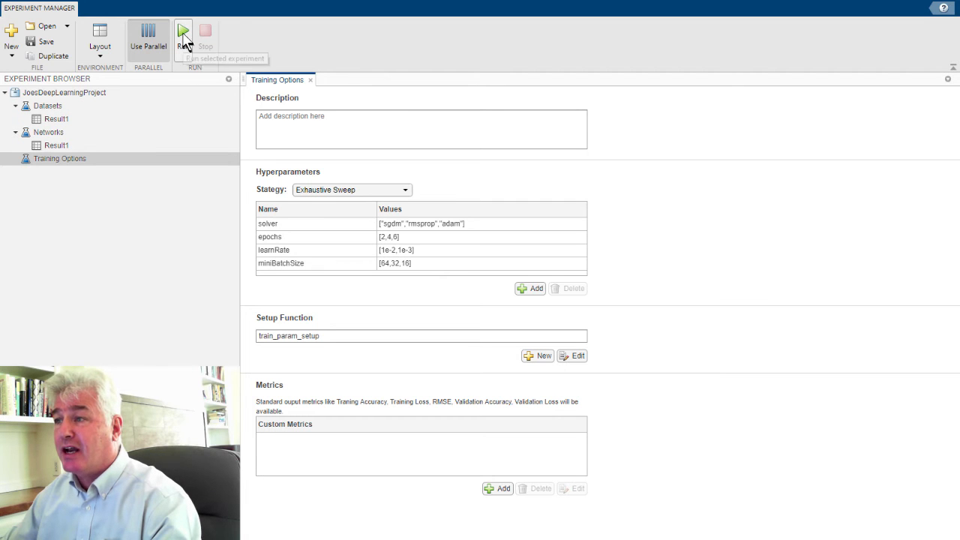
- Run the 54-trial Training Options sweep, scrolling the trial list until all trials complete
{"action": "left_click", "coordinate": [181, 33]}
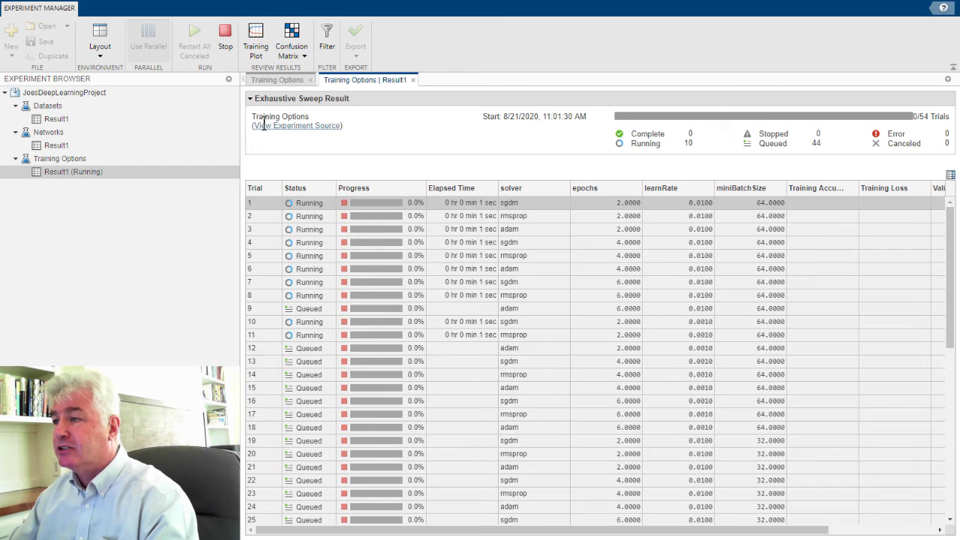
{"action": "mouse_move", "coordinate": [881, 221]}
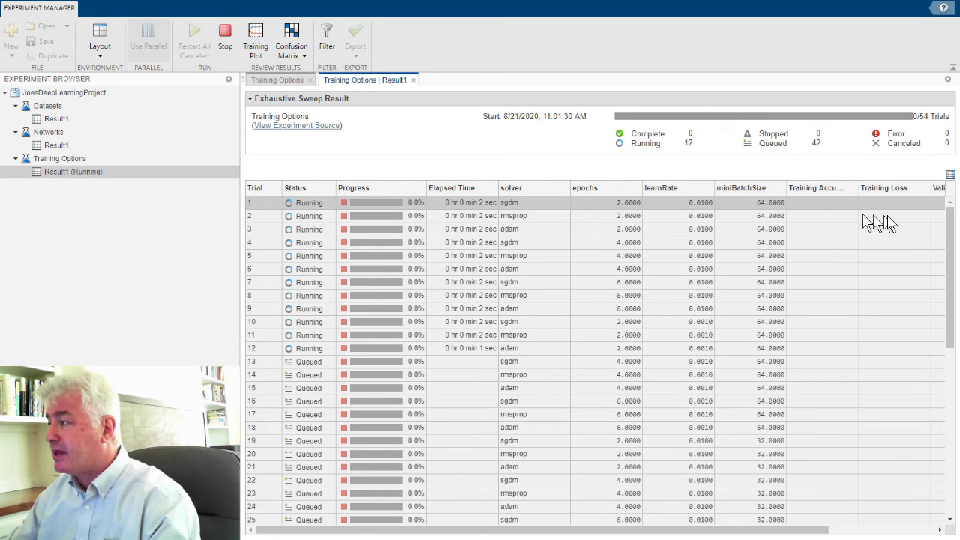
{"action": "scroll", "scroll_direction": "down", "scroll_amount": 3}
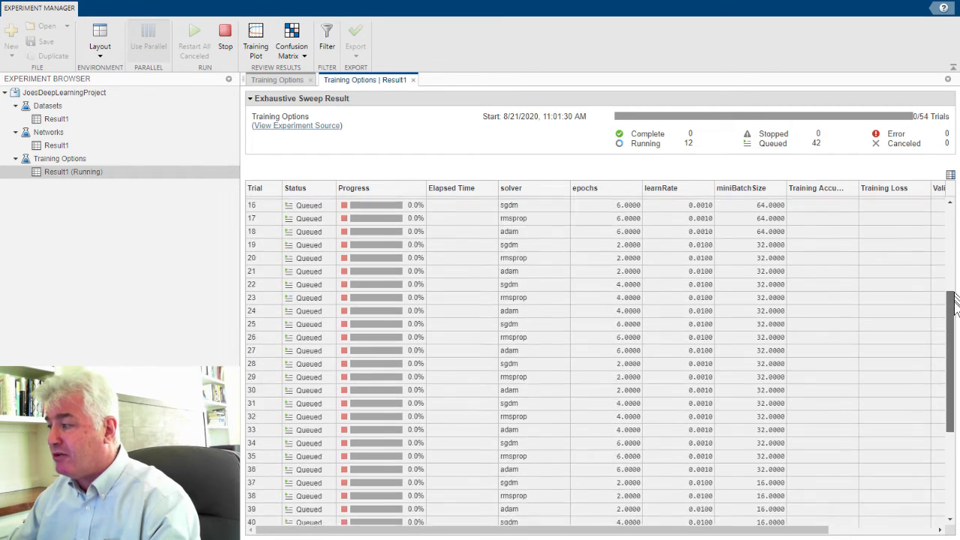
{"action": "scroll", "scroll_direction": "down", "scroll_amount": 3}
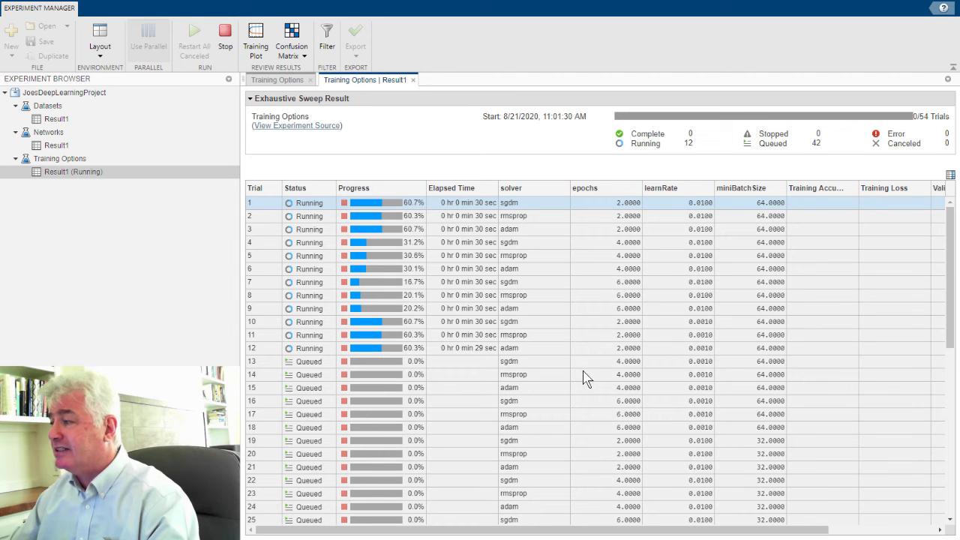
{"action": "mouse_move", "coordinate": [548, 358]}
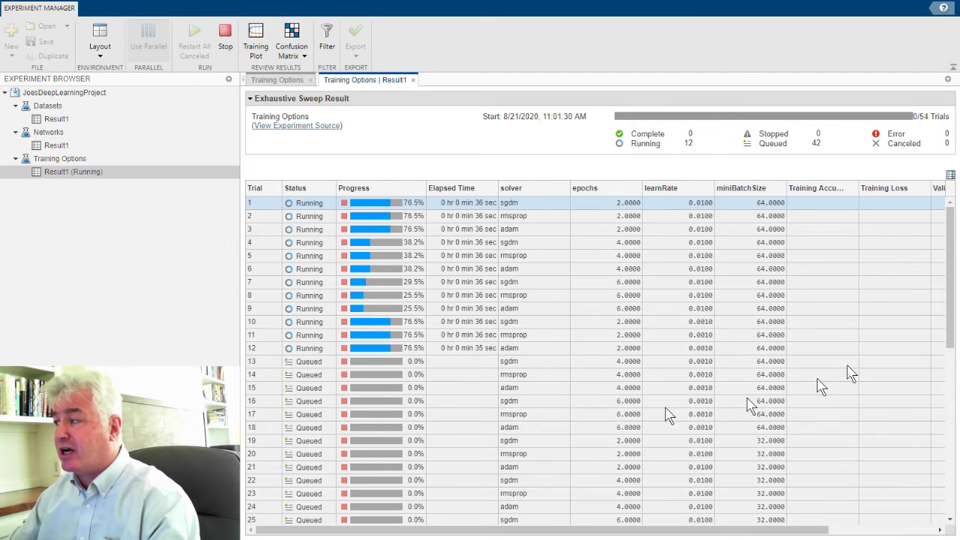
{"action": "mouse_move", "coordinate": [732, 420]}
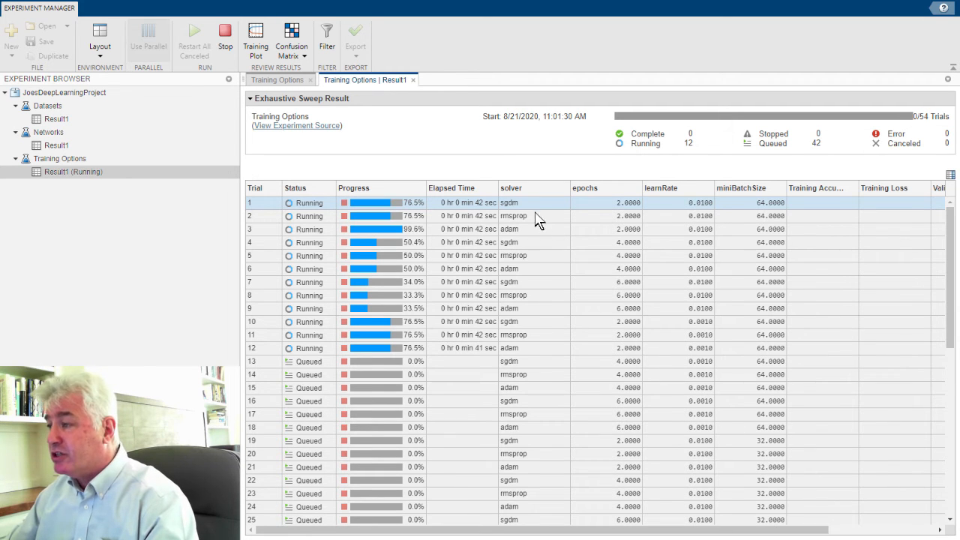
{"action": "mouse_move", "coordinate": [770, 212]}
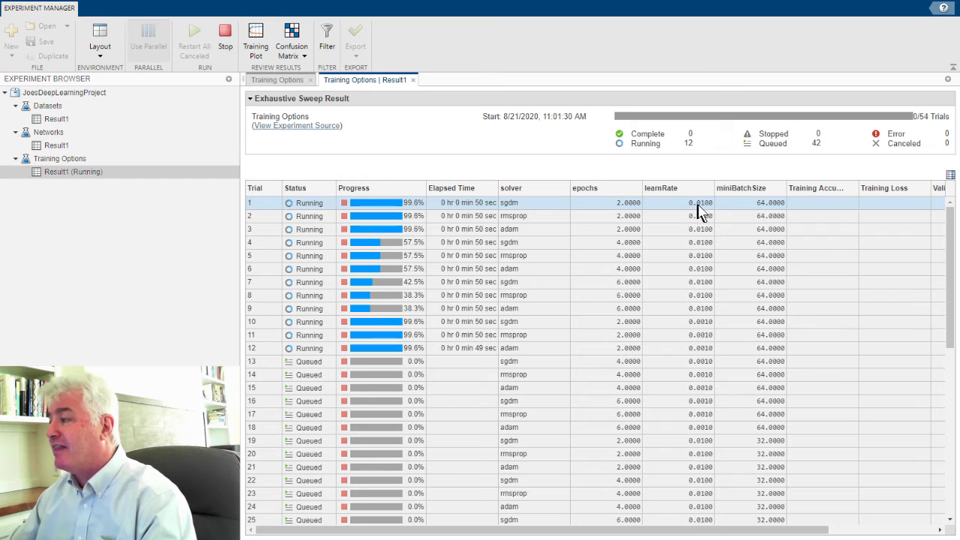
{"action": "mouse_move", "coordinate": [780, 208]}
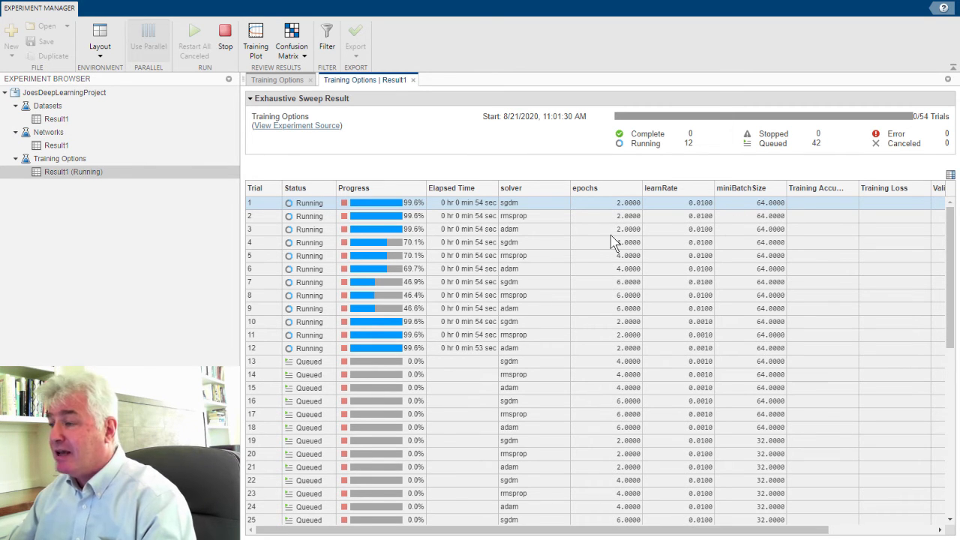
{"action": "scroll", "scroll_direction": "down", "scroll_amount": 3}
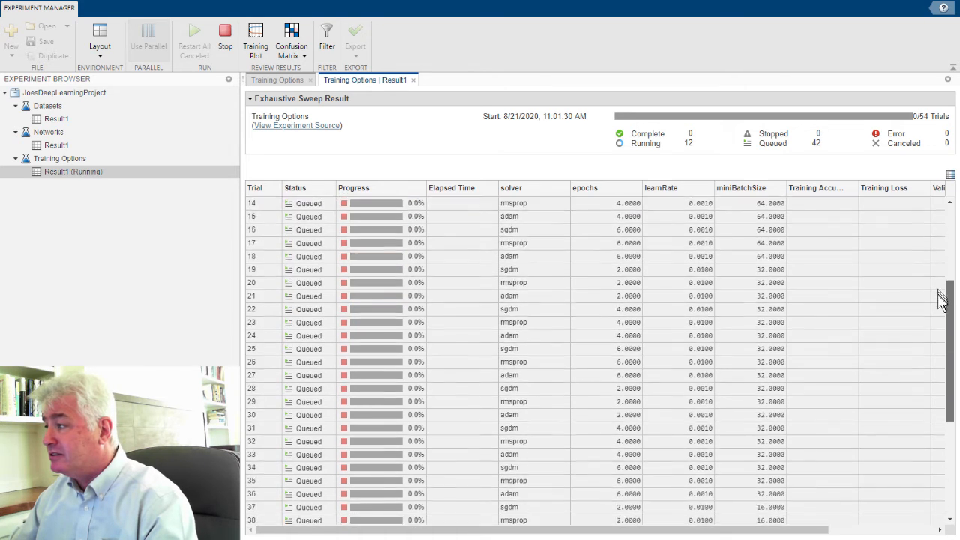
{"action": "scroll", "scroll_direction": "down", "scroll_amount": 3}
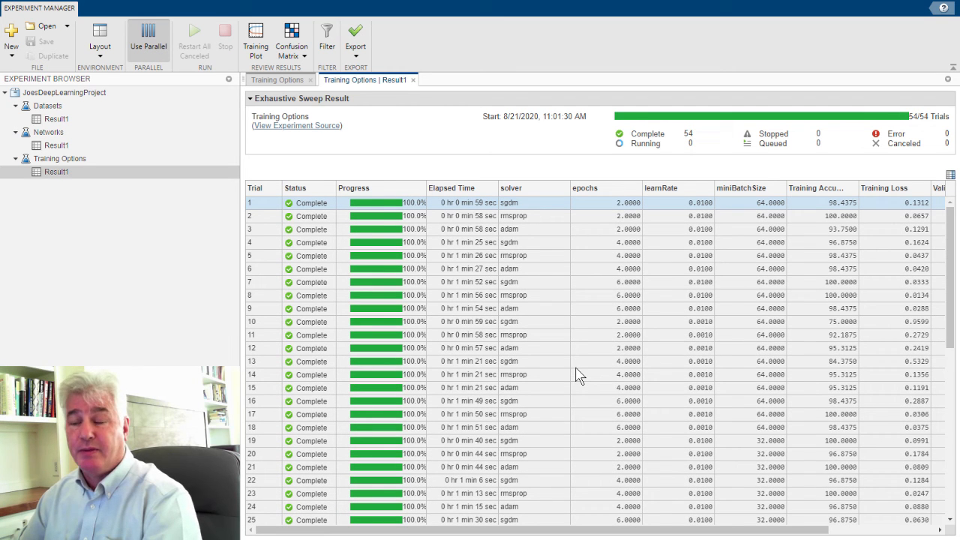
{"action": "mouse_move", "coordinate": [802, 266]}
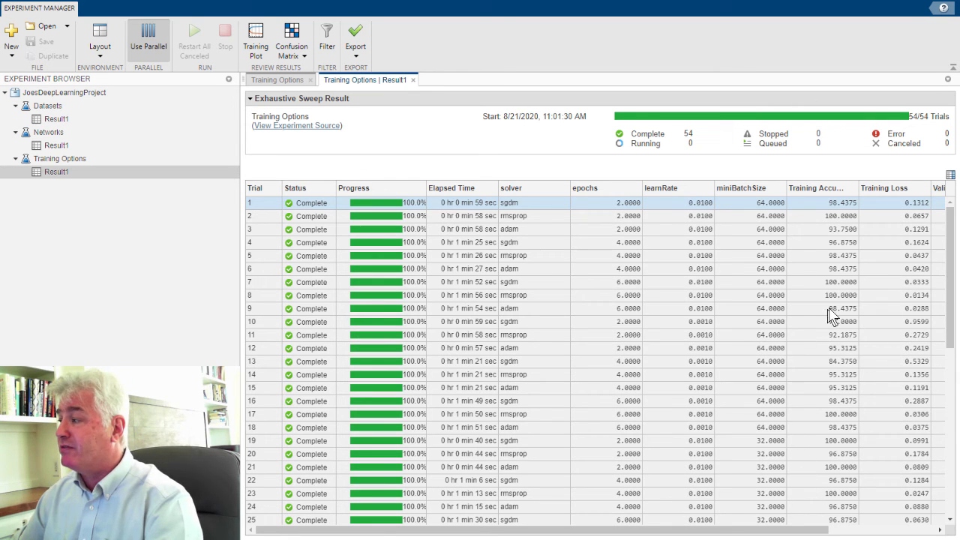
{"action": "mouse_move", "coordinate": [487, 250]}
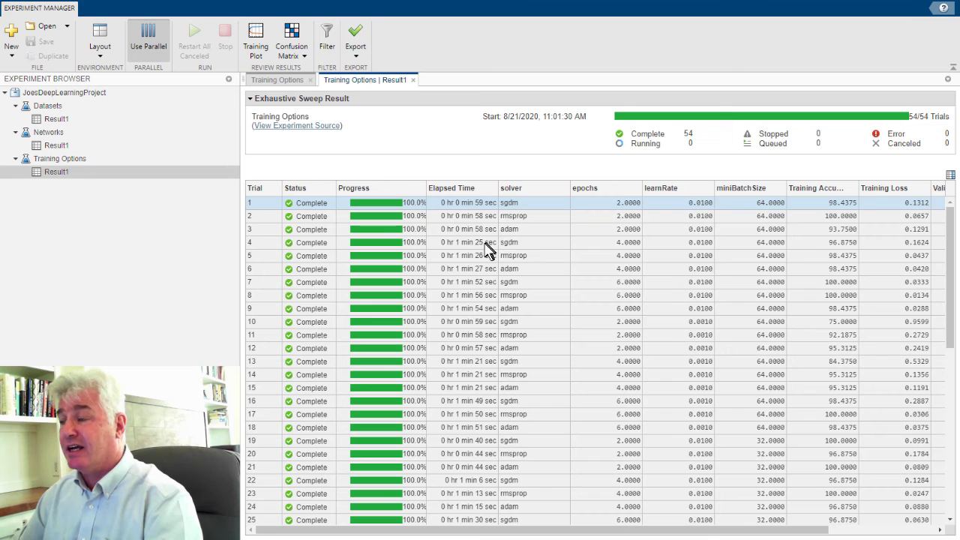
{"action": "mouse_move", "coordinate": [555, 255]}
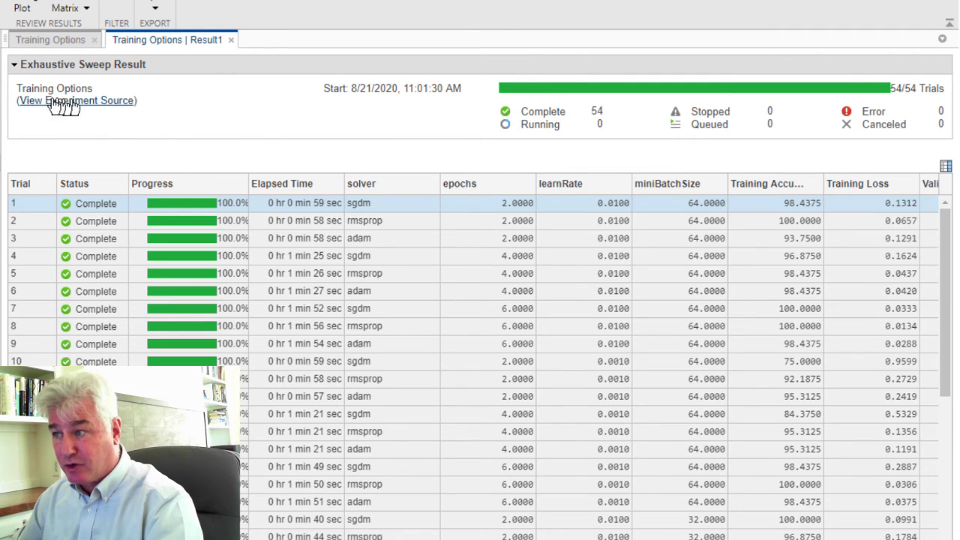
{"action": "mouse_move", "coordinate": [412, 228]}
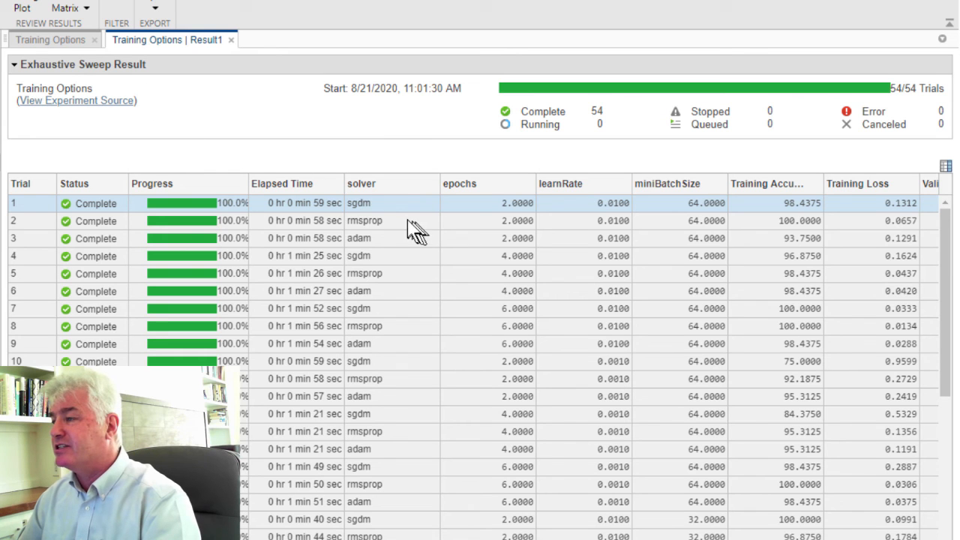
{"action": "mouse_move", "coordinate": [554, 212]}
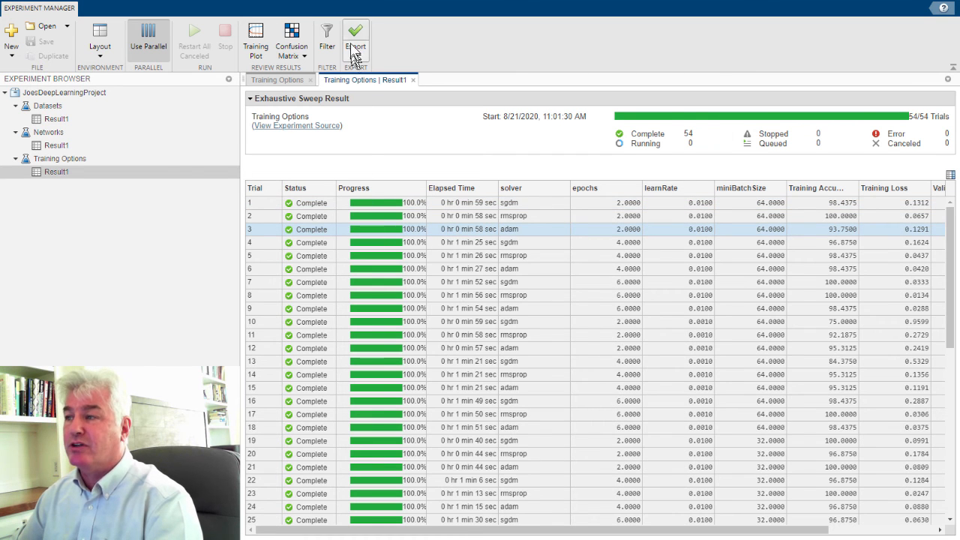
{"action": "mouse_move", "coordinate": [354, 34]}
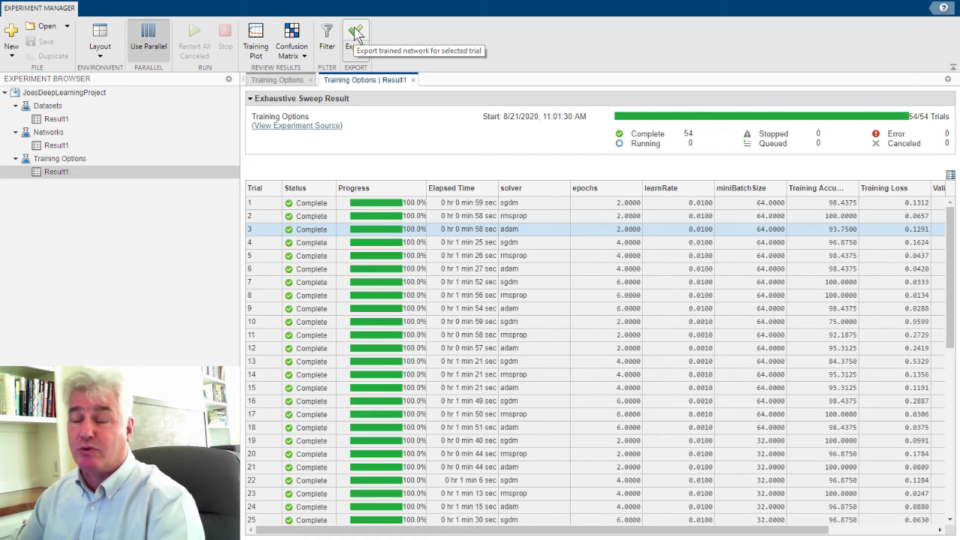
{"action": "mouse_move", "coordinate": [708, 535]}
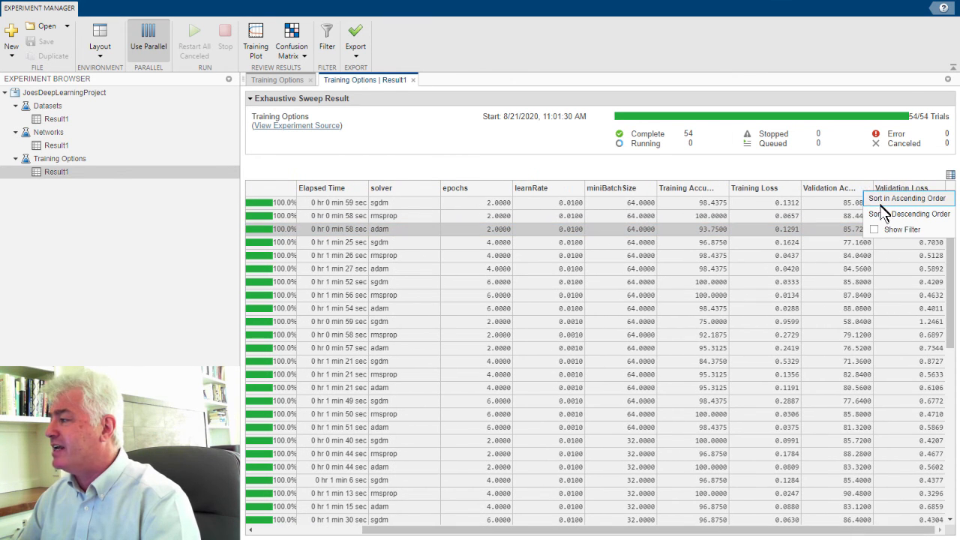
- Sort the sweep results by Validation Accuracy in descending order
{"action": "left_click", "coordinate": [899, 214]}
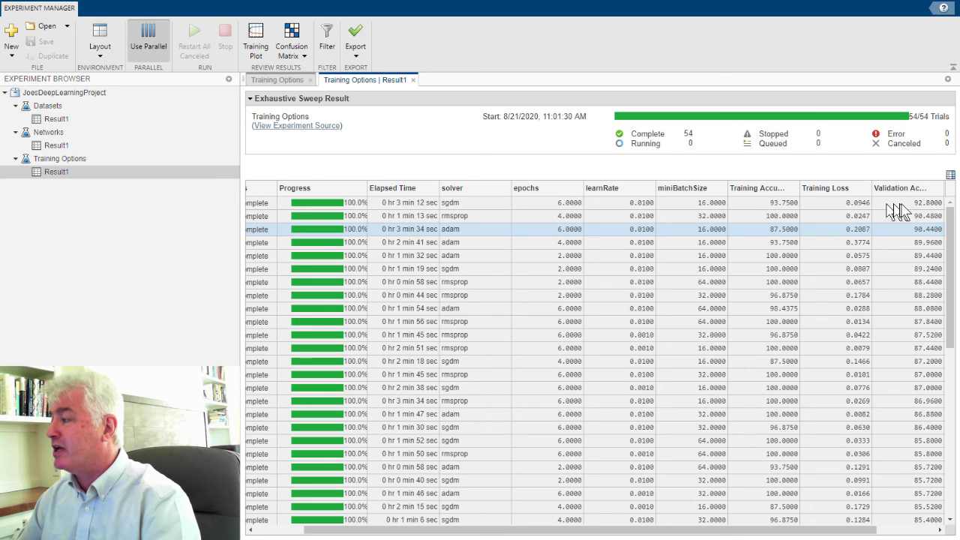
{"action": "mouse_move", "coordinate": [738, 351]}
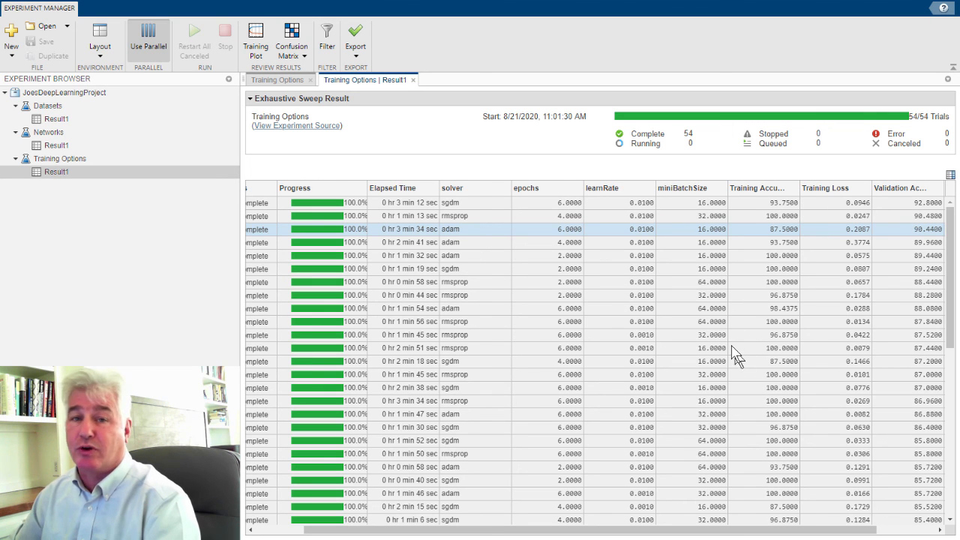